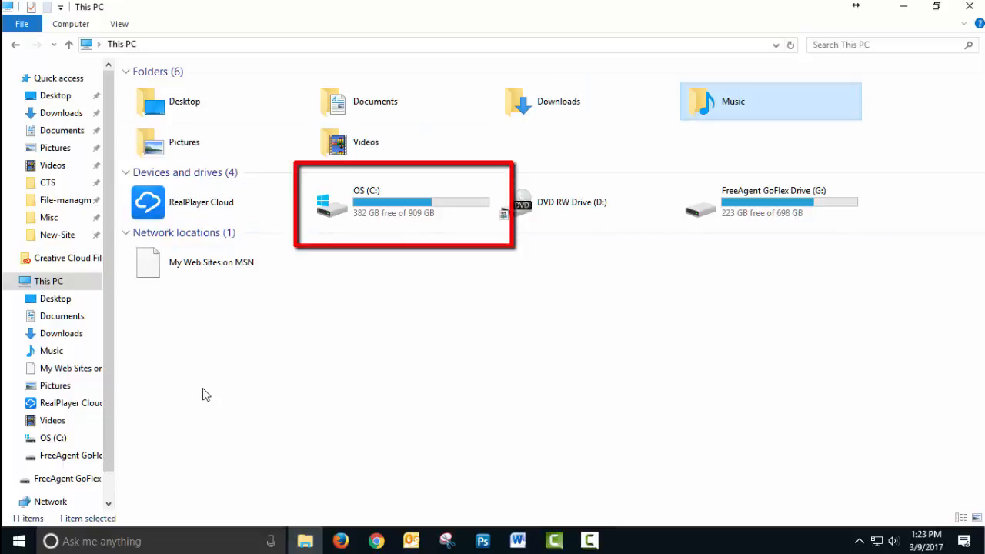
{"action": "mouse_move", "coordinate": [387, 219]}
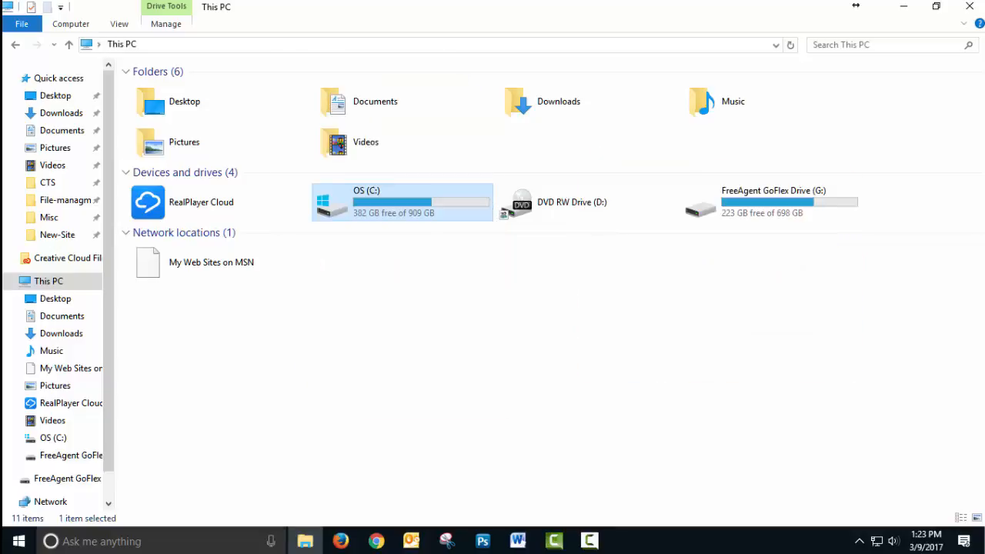
Open Downloads and select a photo, the adlerian PDF, output_free video and UD-2016 document
{"action": "left_click", "coordinate": [60, 113]}
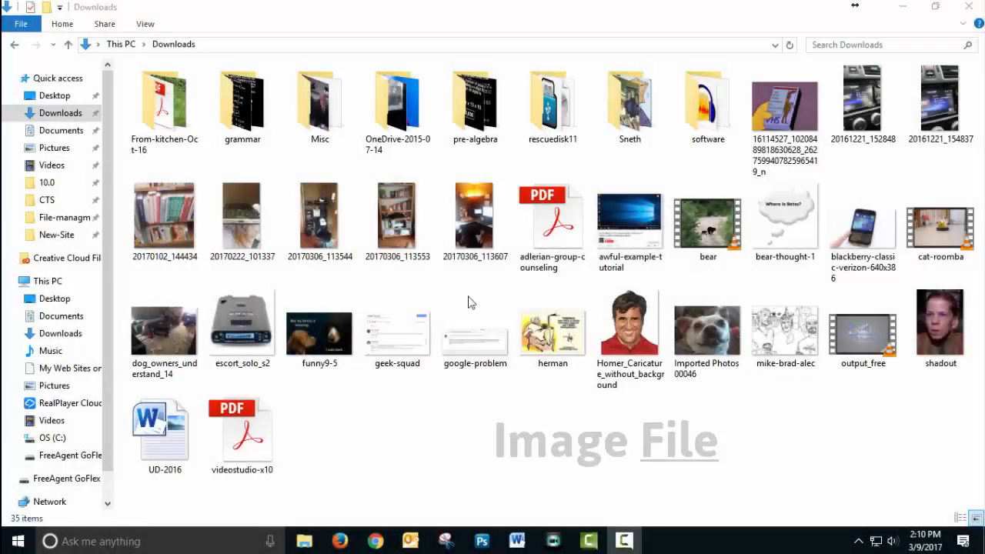
{"action": "left_click", "coordinate": [475, 221]}
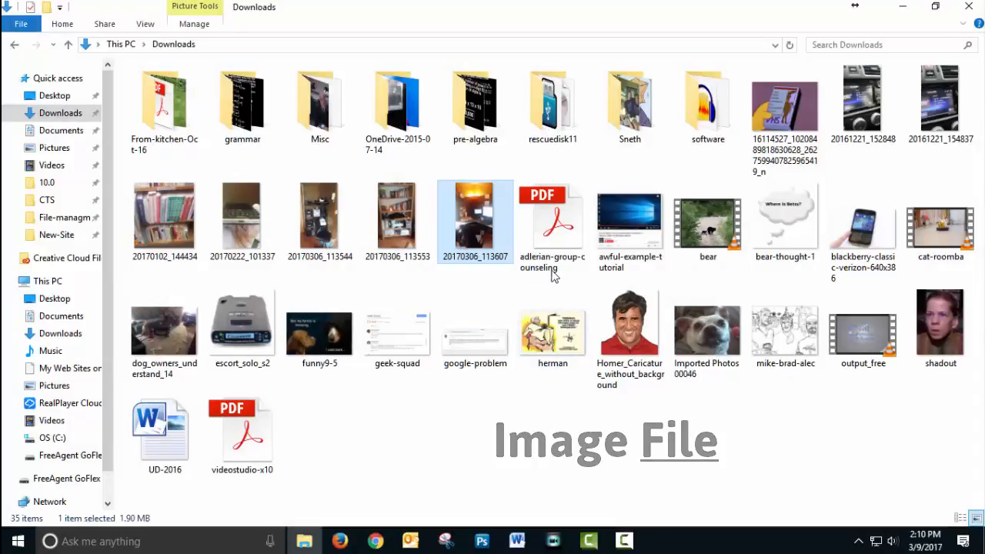
{"action": "left_click", "coordinate": [553, 223]}
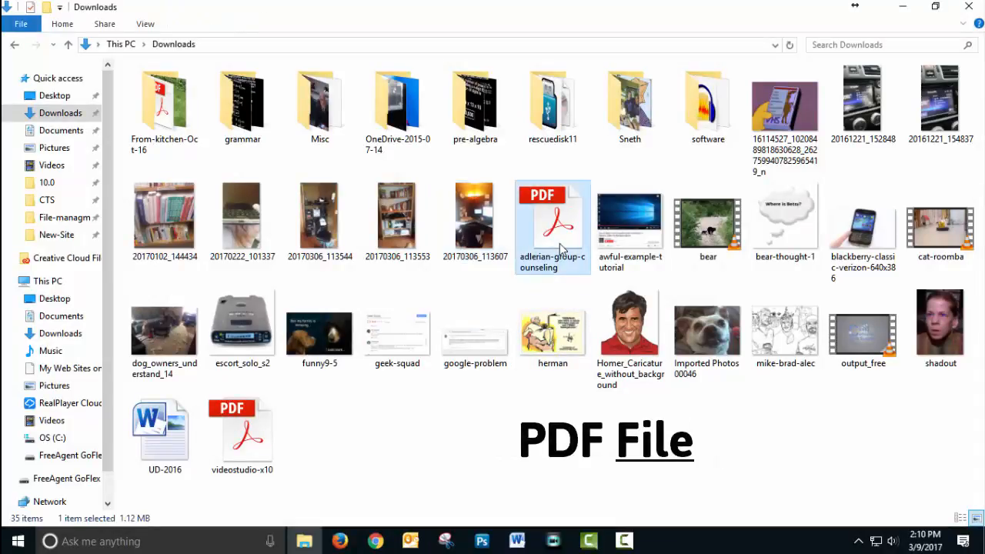
{"action": "left_click", "coordinate": [863, 327]}
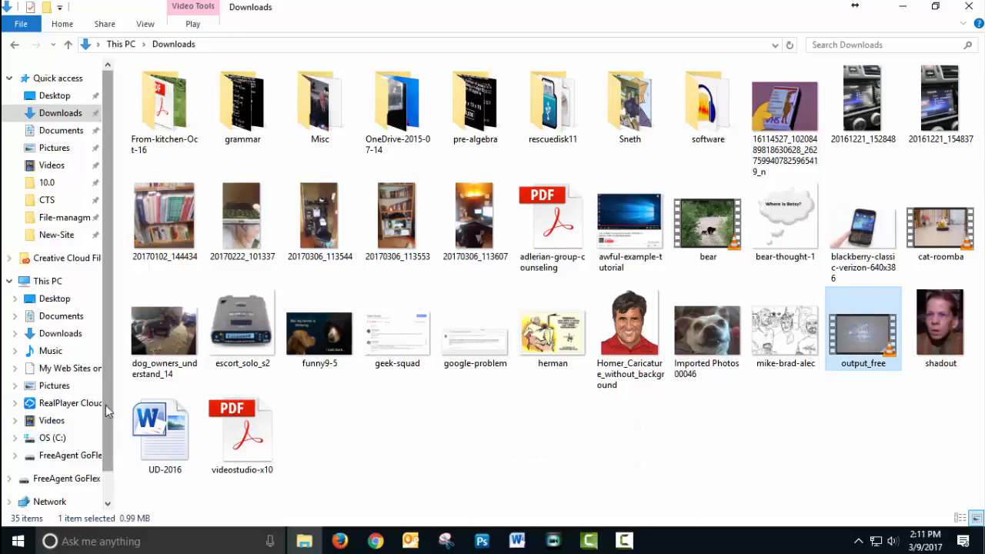
{"action": "left_click", "coordinate": [164, 426]}
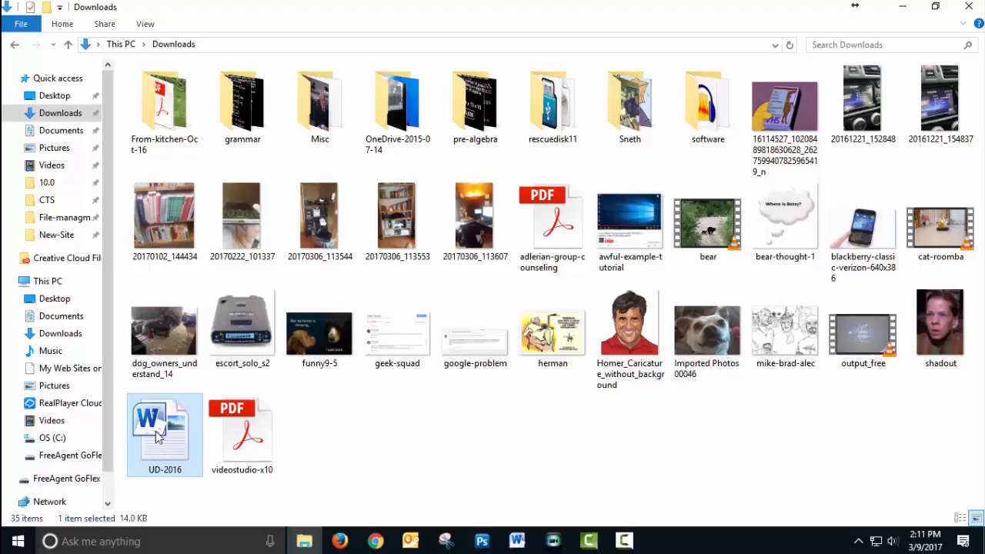
{"action": "mouse_move", "coordinate": [484, 414]}
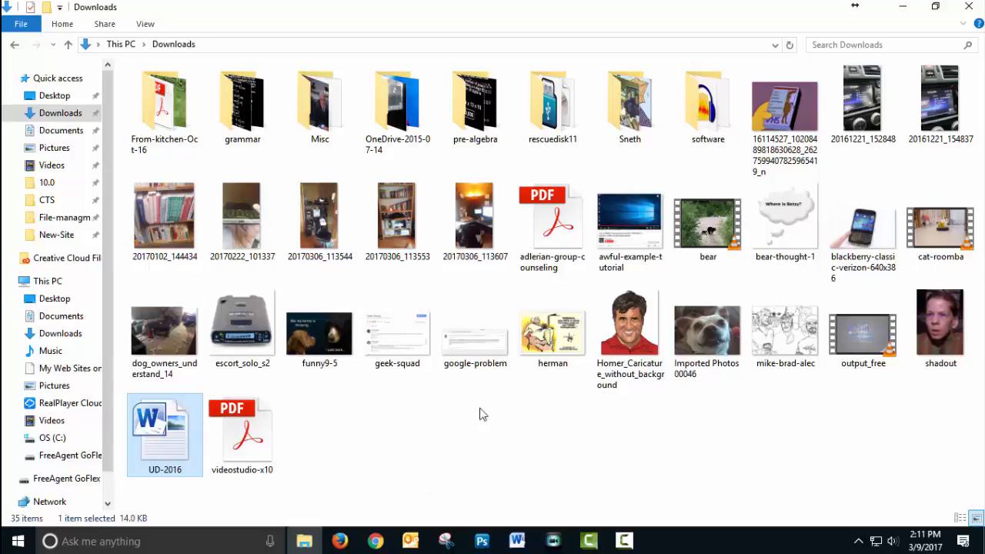
{"action": "mouse_move", "coordinate": [316, 290]}
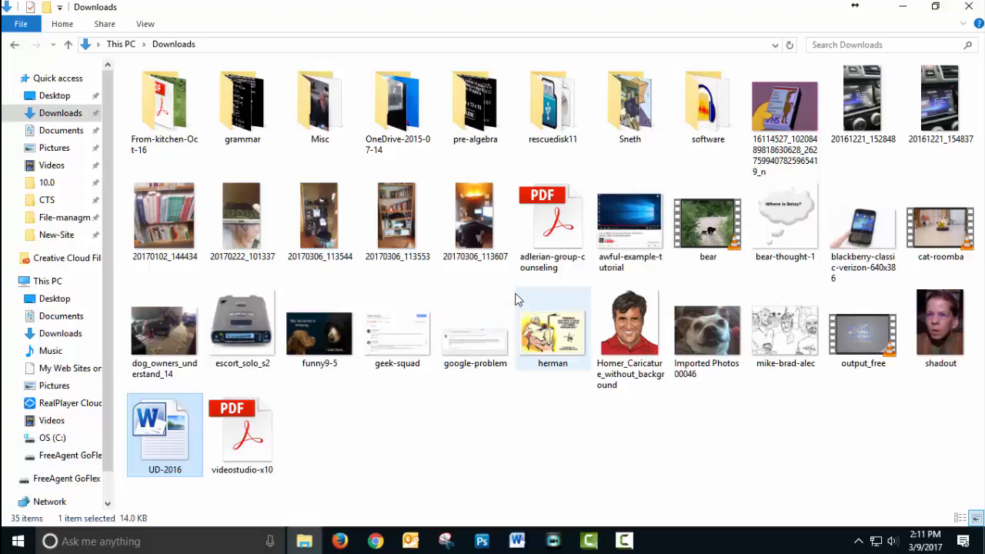
{"action": "mouse_move", "coordinate": [373, 311]}
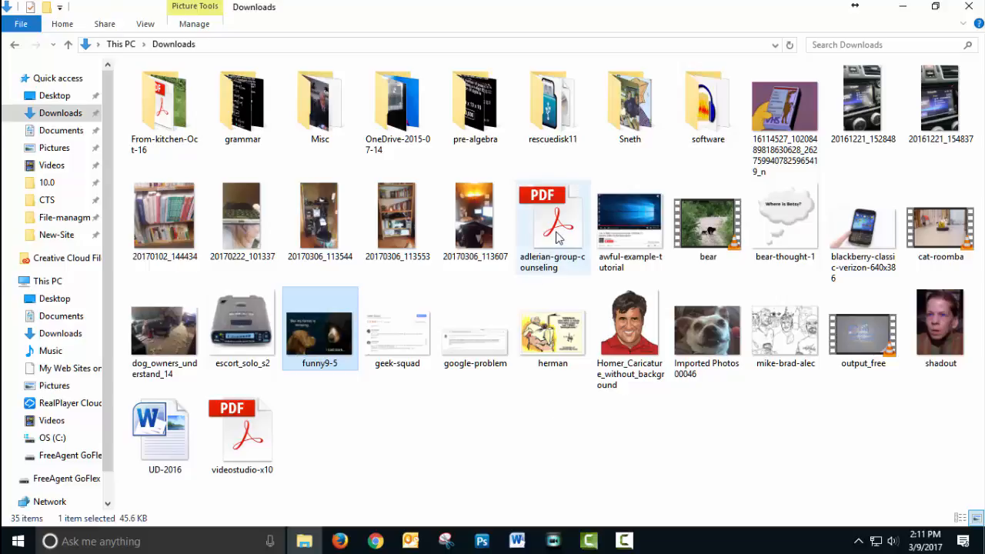
{"action": "double_click", "coordinate": [552, 224]}
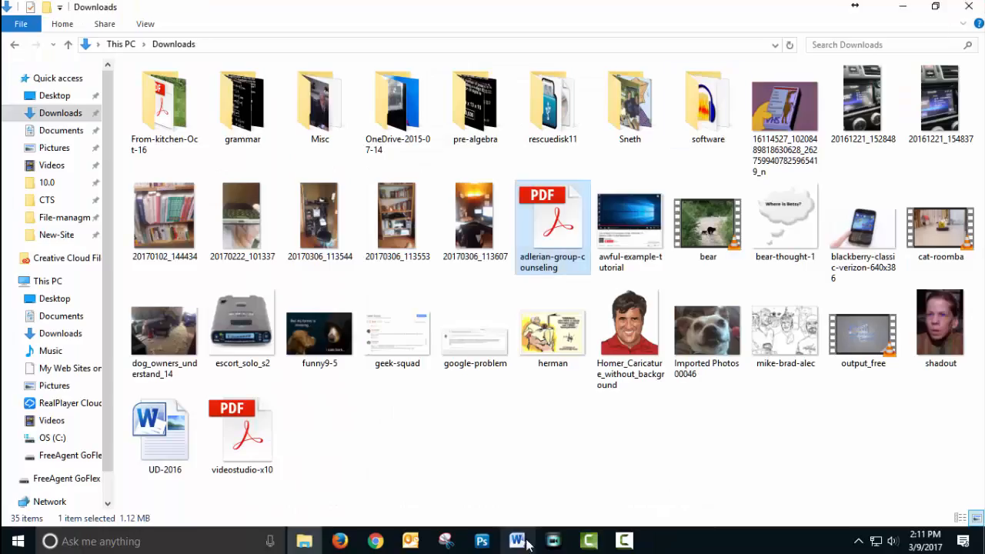
{"action": "mouse_move", "coordinate": [517, 541]}
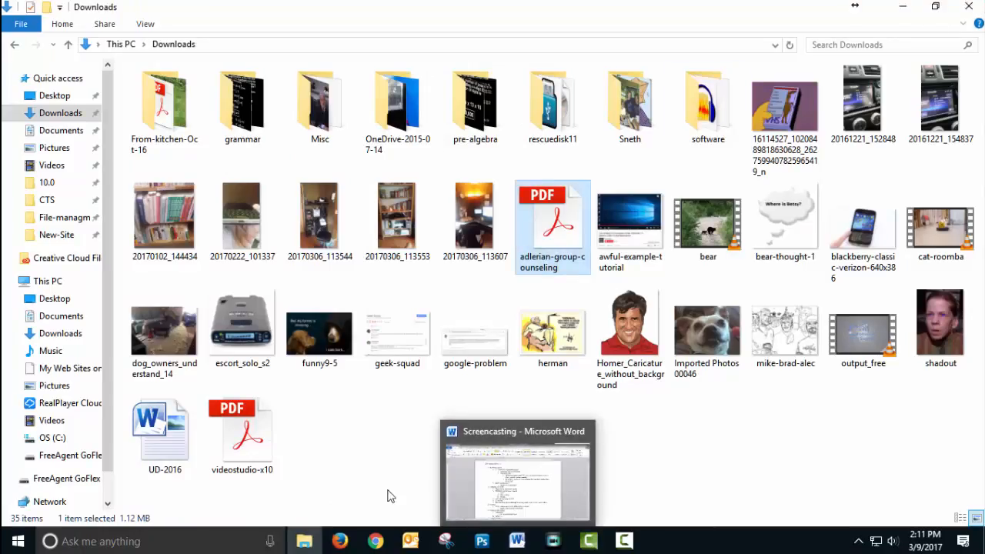
{"action": "mouse_move", "coordinate": [154, 443]}
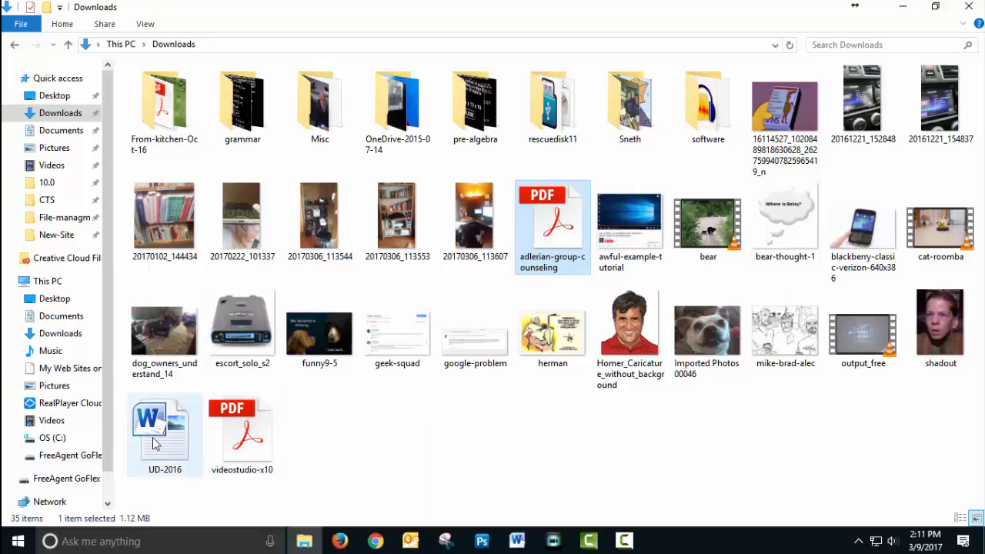
{"action": "double_click", "coordinate": [164, 434]}
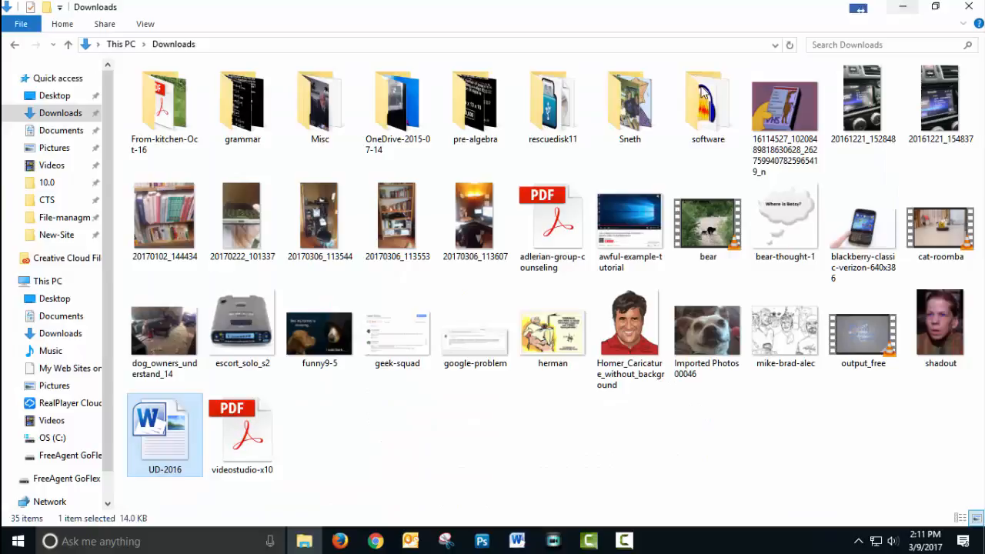
{"action": "mouse_move", "coordinate": [327, 444]}
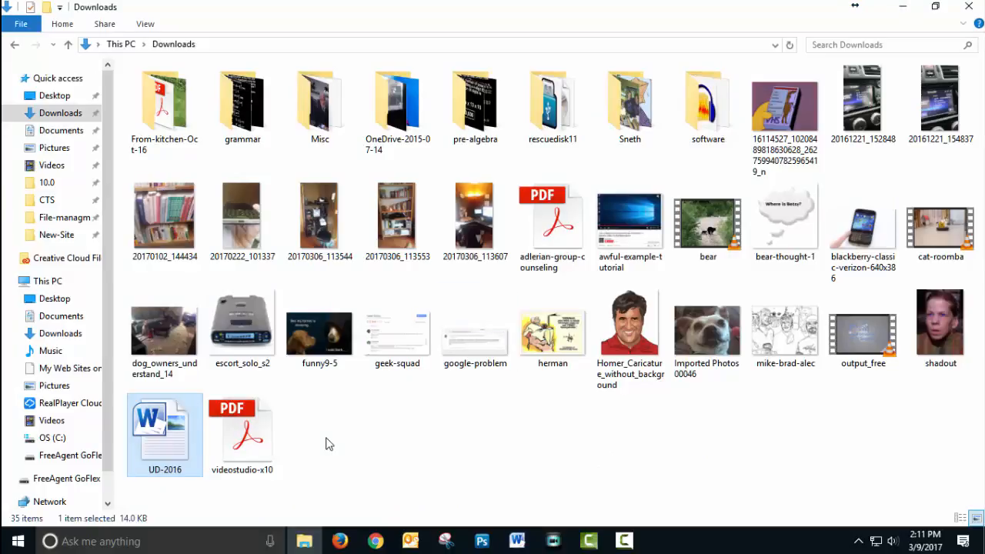
{"action": "mouse_move", "coordinate": [946, 464]}
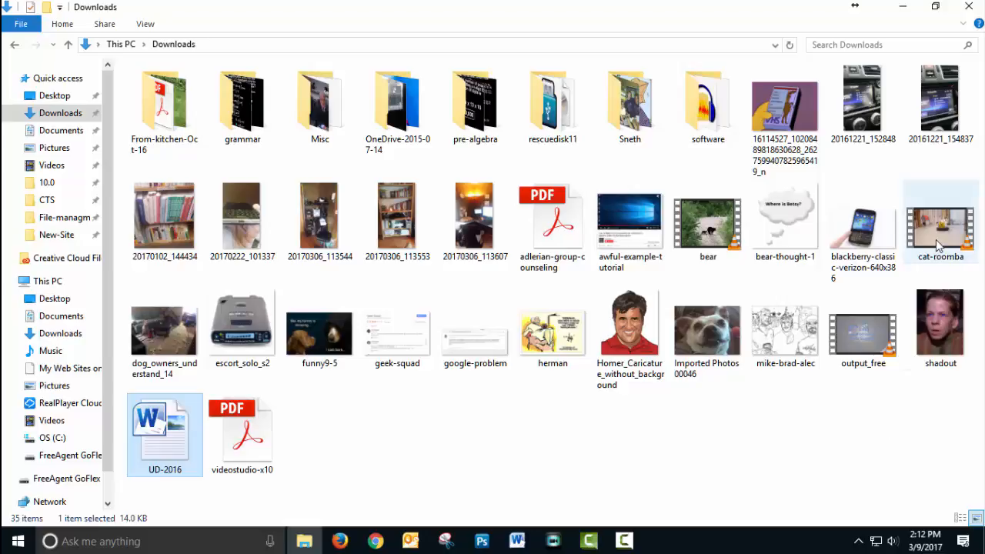
{"action": "double_click", "coordinate": [941, 220]}
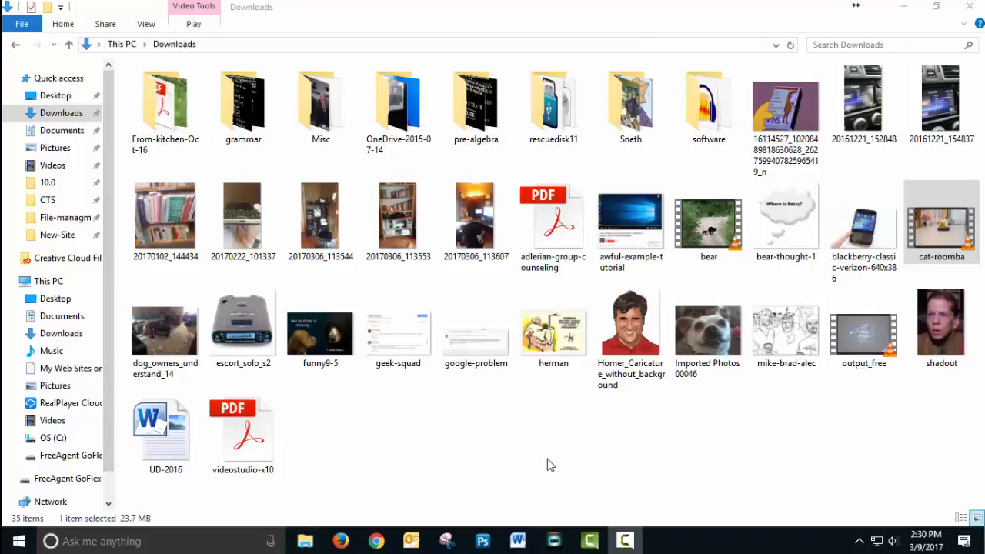
{"action": "mouse_move", "coordinate": [303, 482]}
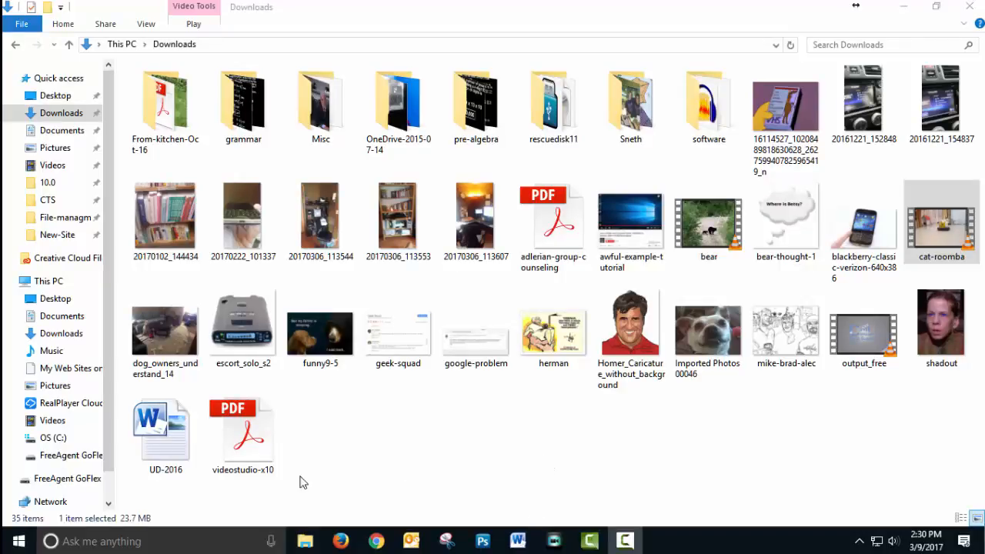
Select the UD-2016 Word document and the videostudio-x10 PDF for moving
{"action": "left_click", "coordinate": [164, 427]}
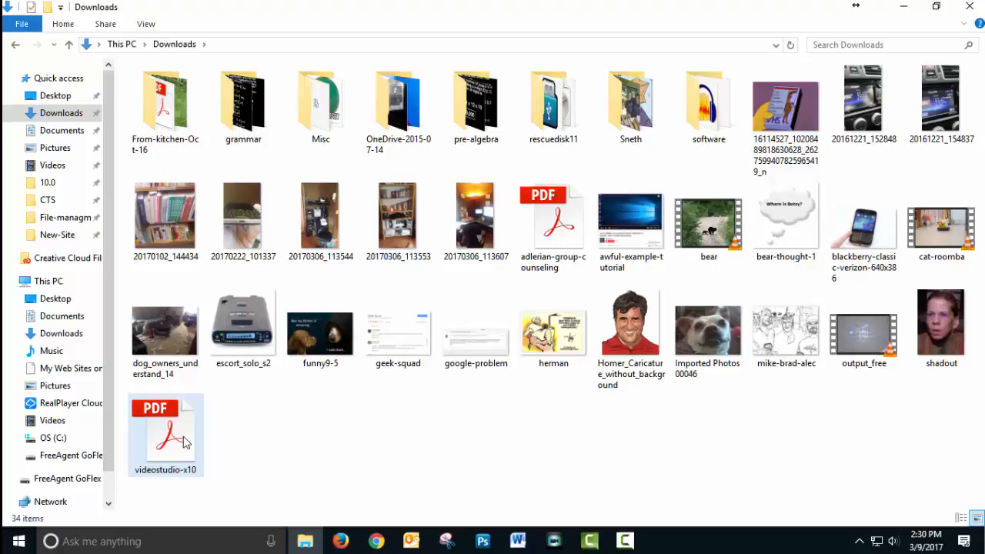
{"action": "left_click", "coordinate": [321, 100]}
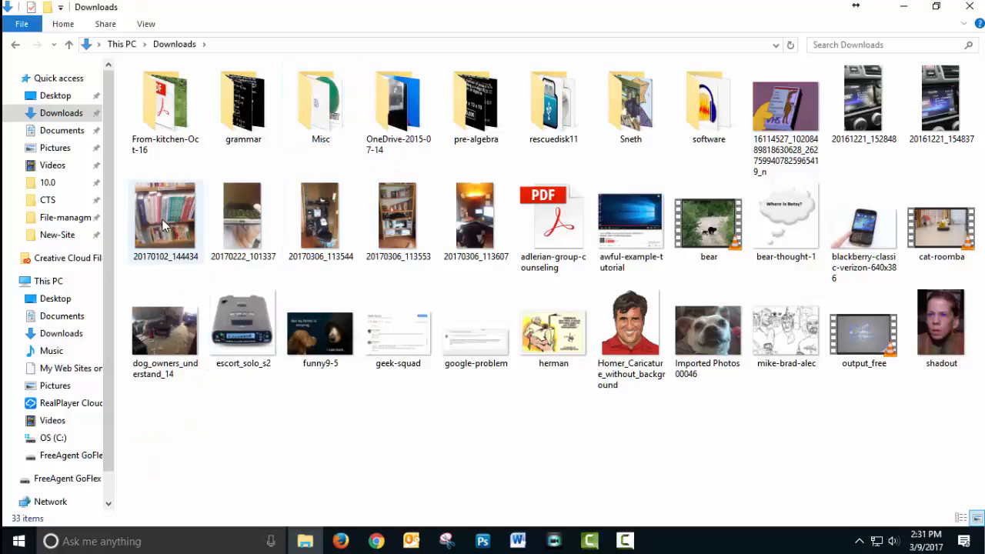
{"action": "mouse_move", "coordinate": [164, 219]}
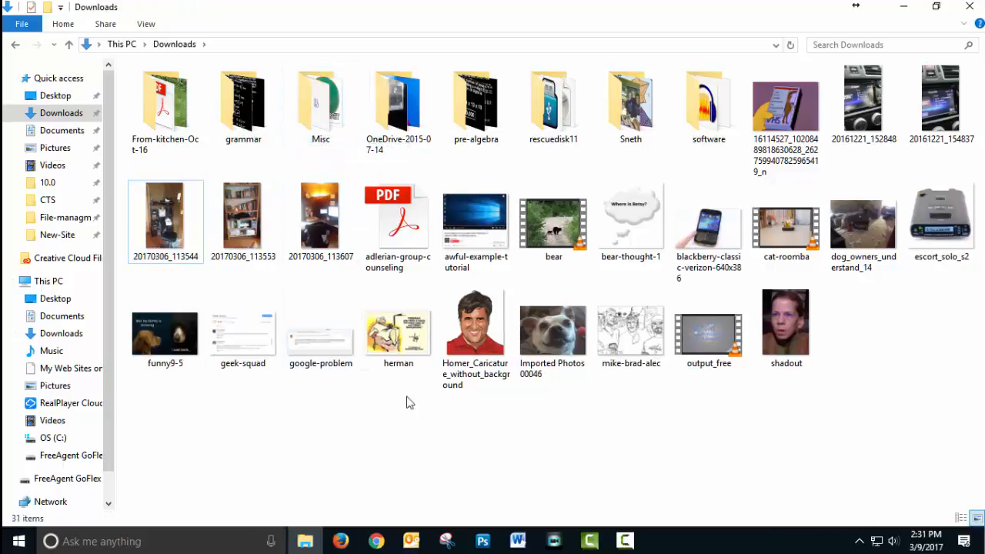
{"action": "mouse_move", "coordinate": [475, 319]}
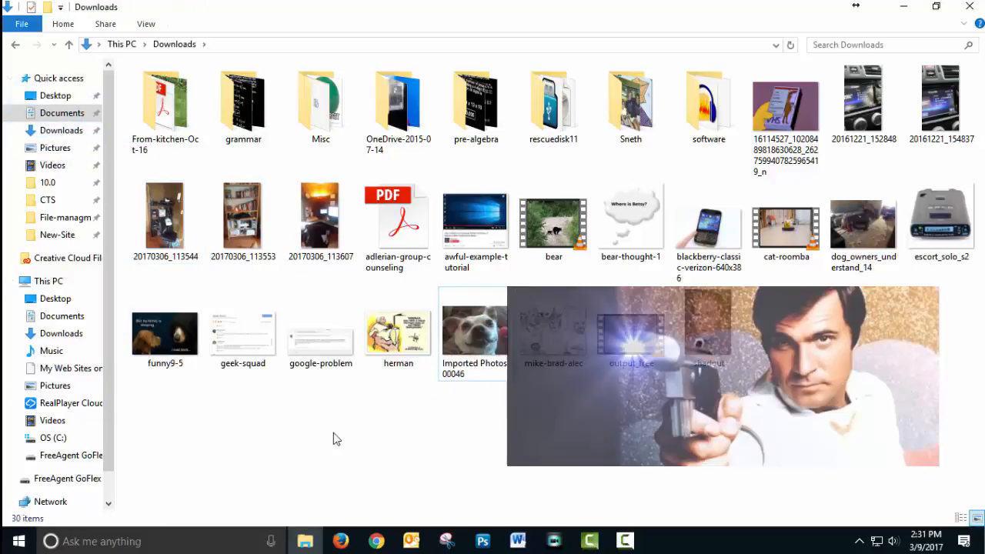
{"action": "mouse_move", "coordinate": [346, 438]}
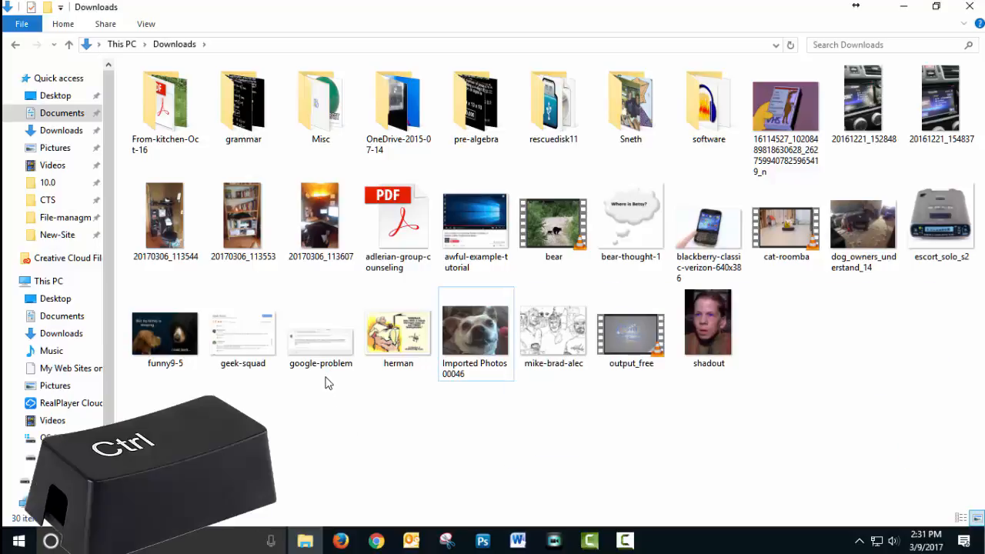
Add another picture to the selection, then drag cat-roomba and output_free into Videos
{"action": "left_click", "coordinate": [320, 329]}
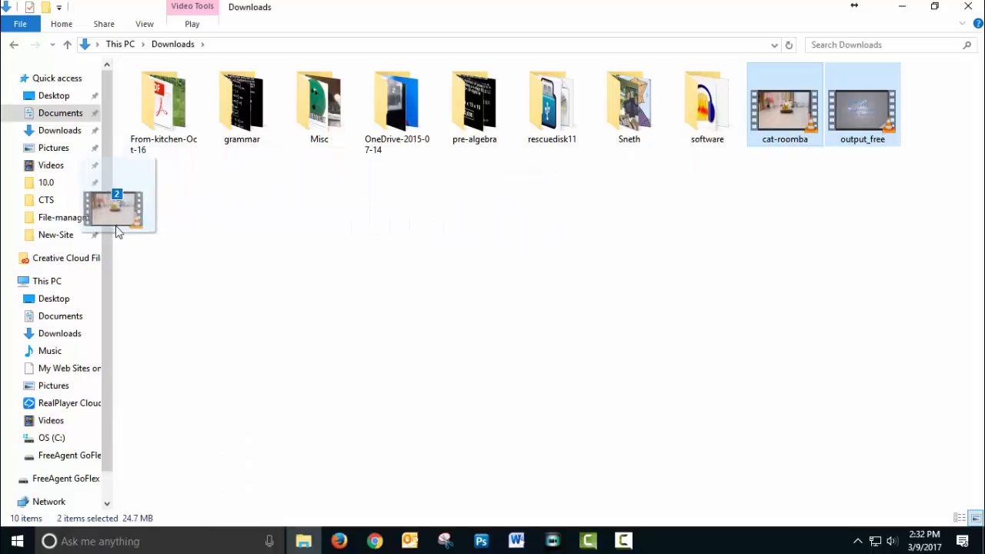
{"action": "left_click_drag", "start_coordinate": [116, 208], "coordinate": [50, 154]}
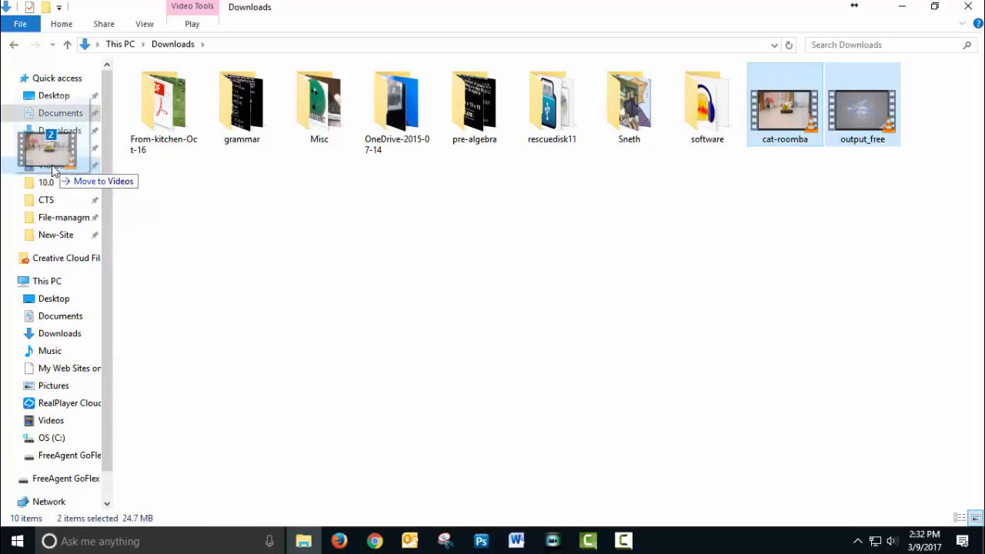